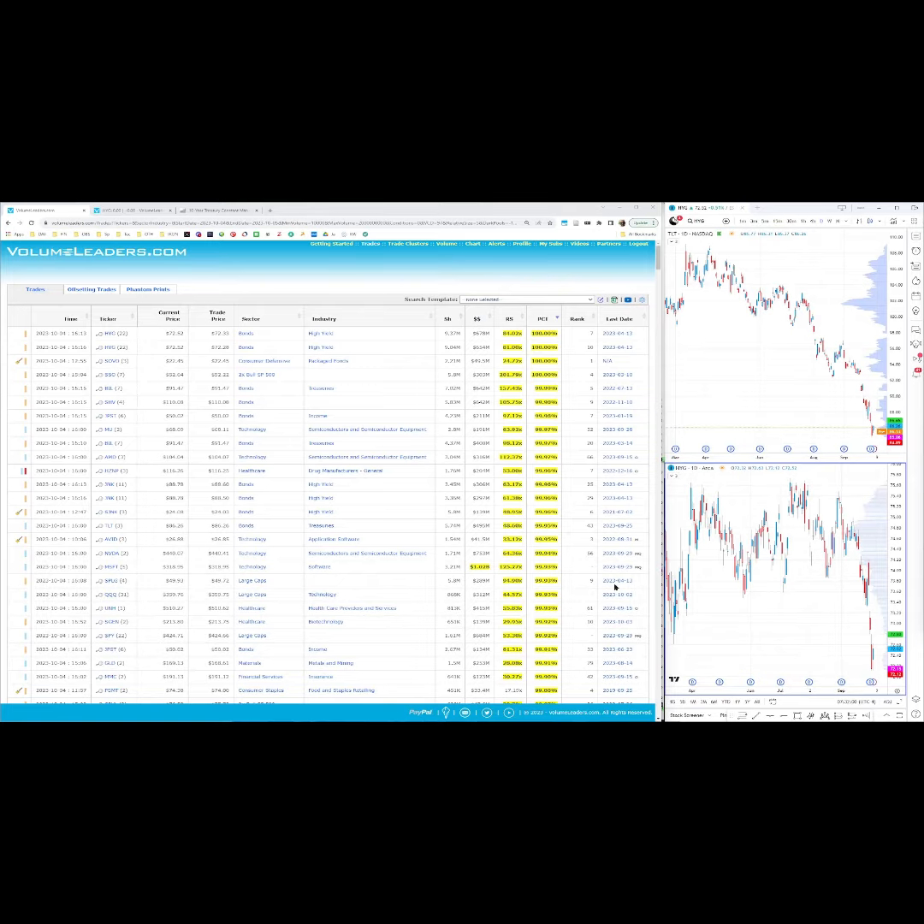
pyautogui.moveTo(541, 428)
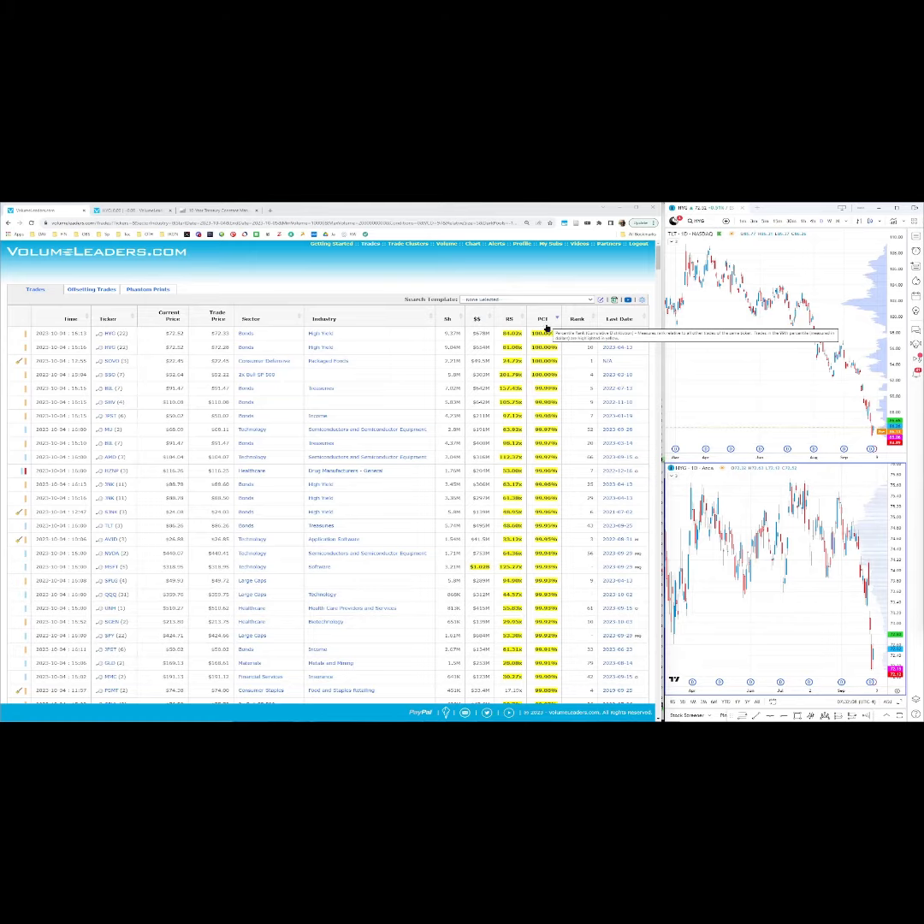
pyautogui.moveTo(41, 400)
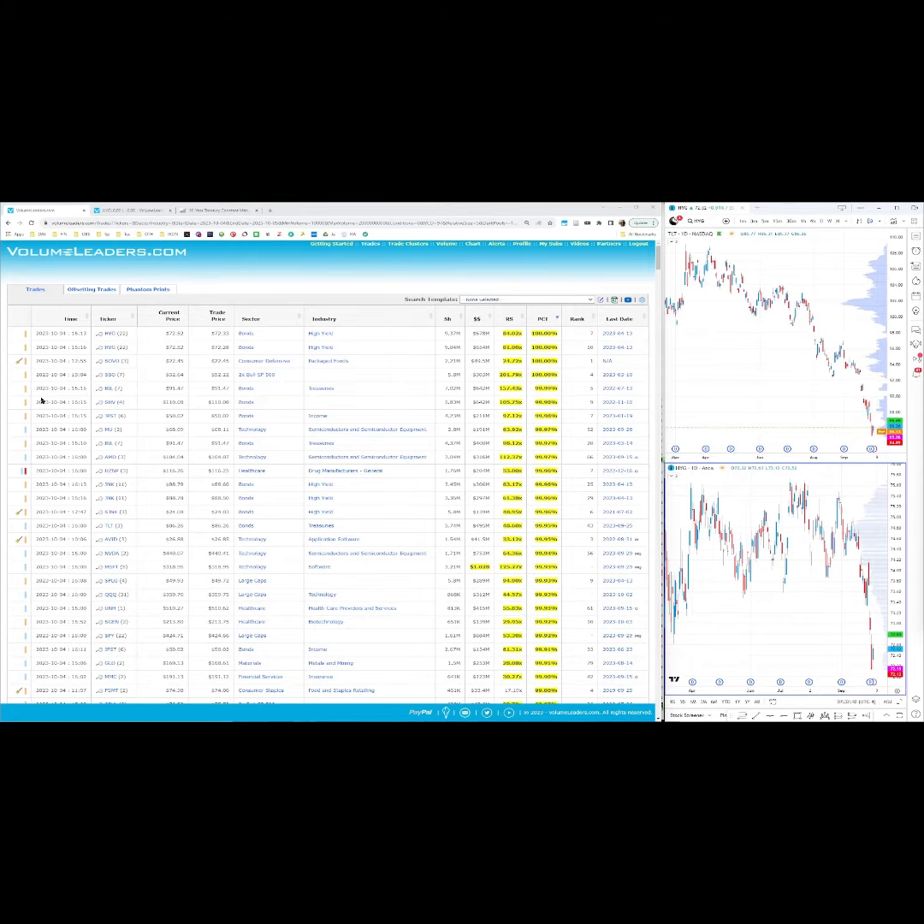
pyautogui.moveTo(109, 345)
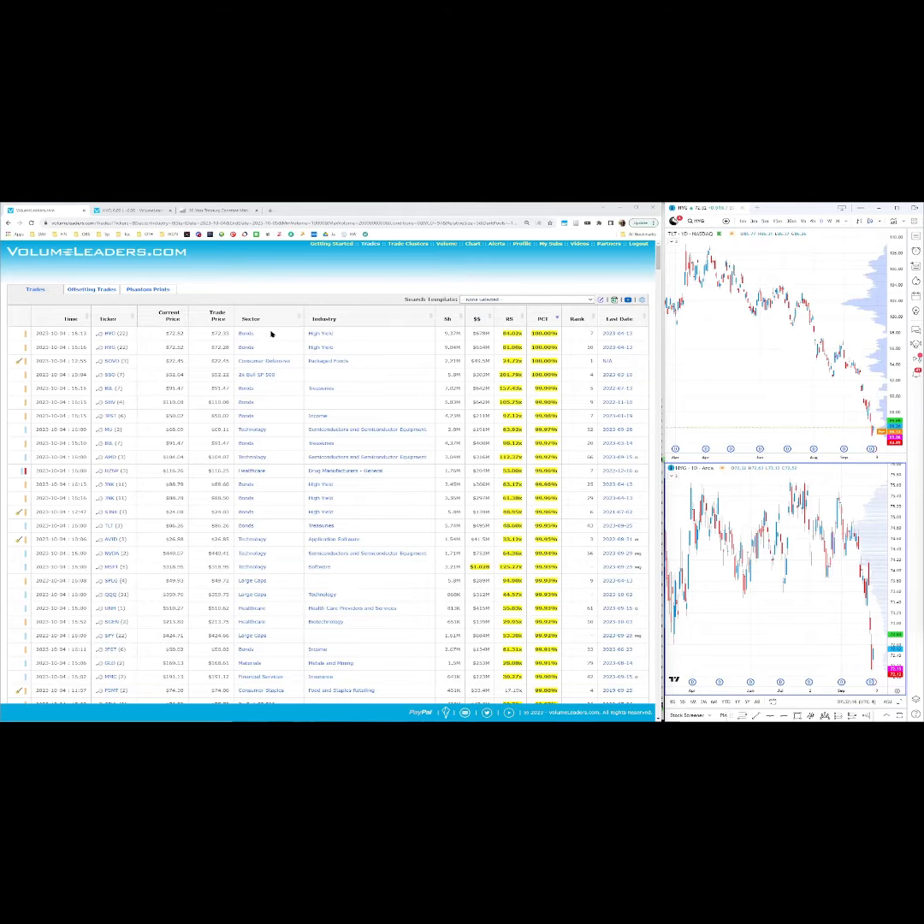
pyautogui.moveTo(357, 479)
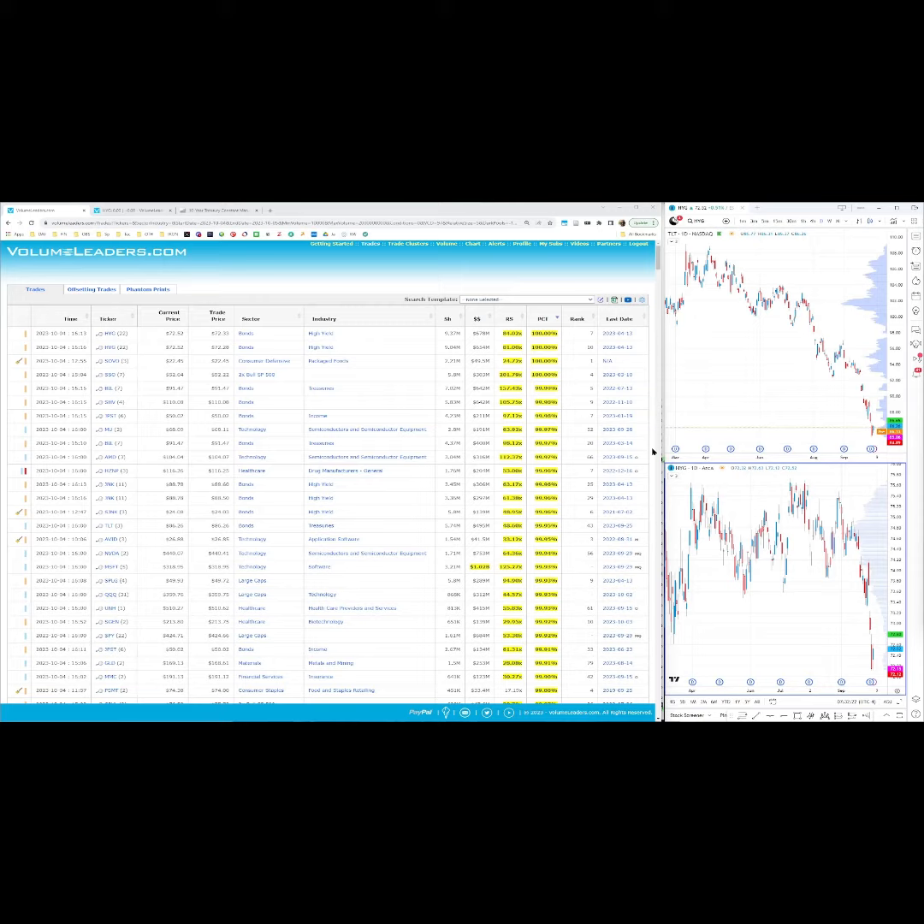
pyautogui.moveTo(793, 318)
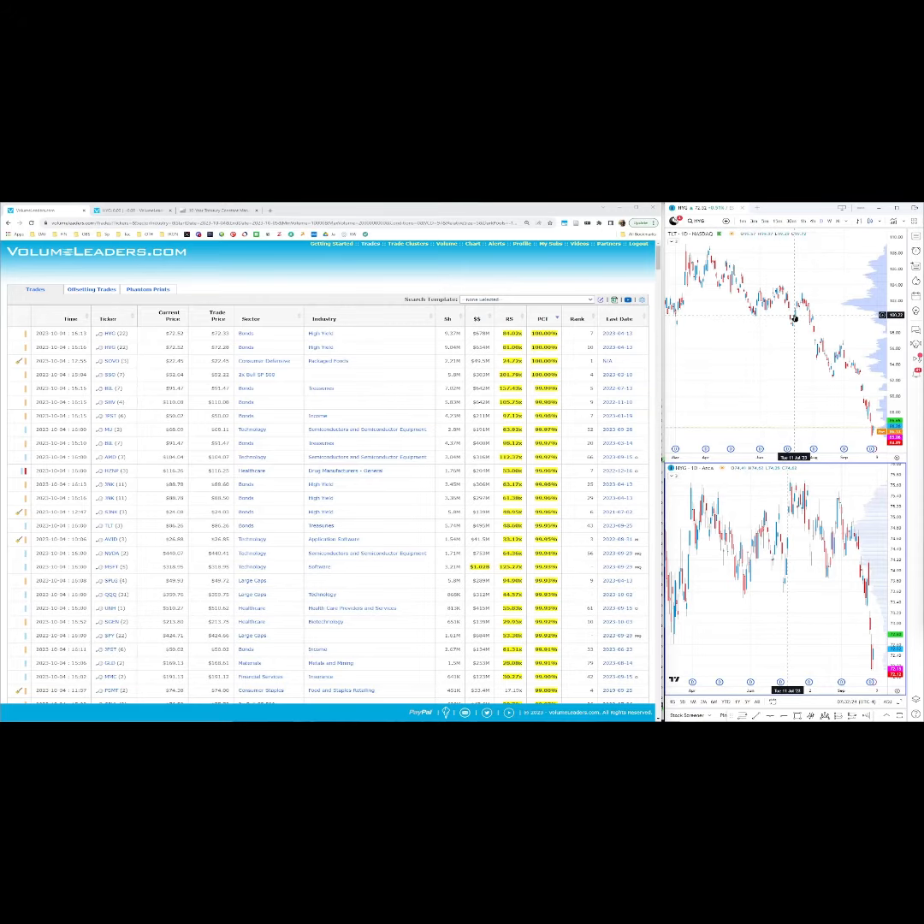
pyautogui.moveTo(840, 384)
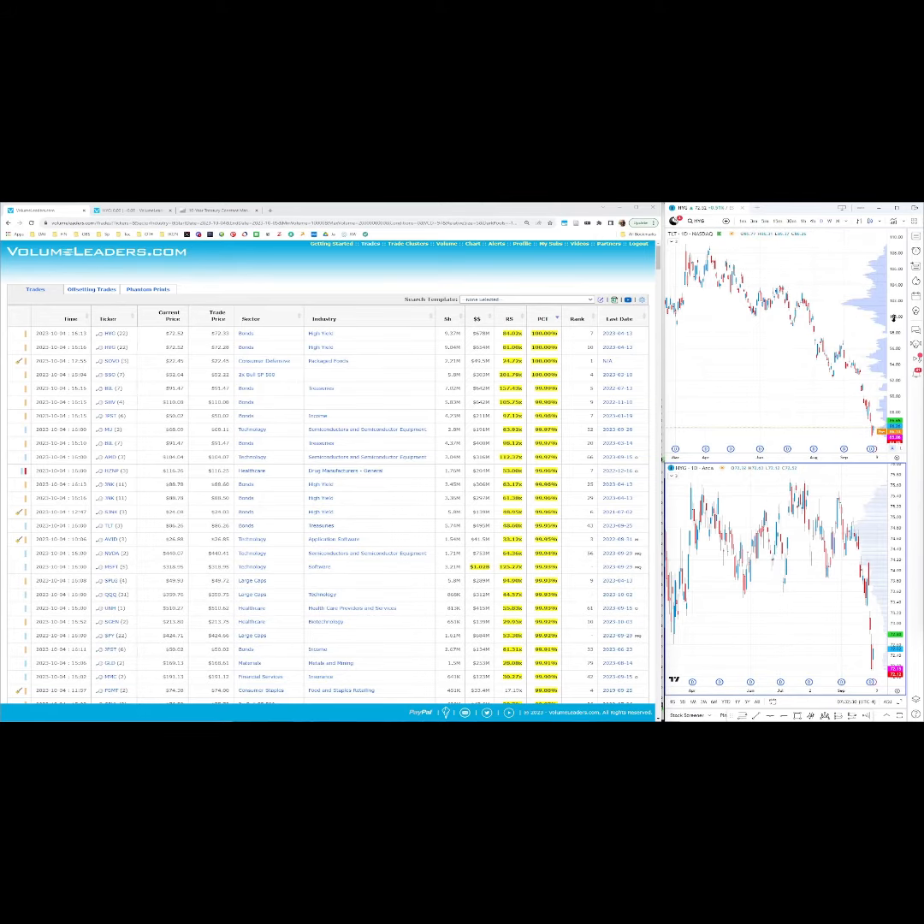
pyautogui.moveTo(836, 551)
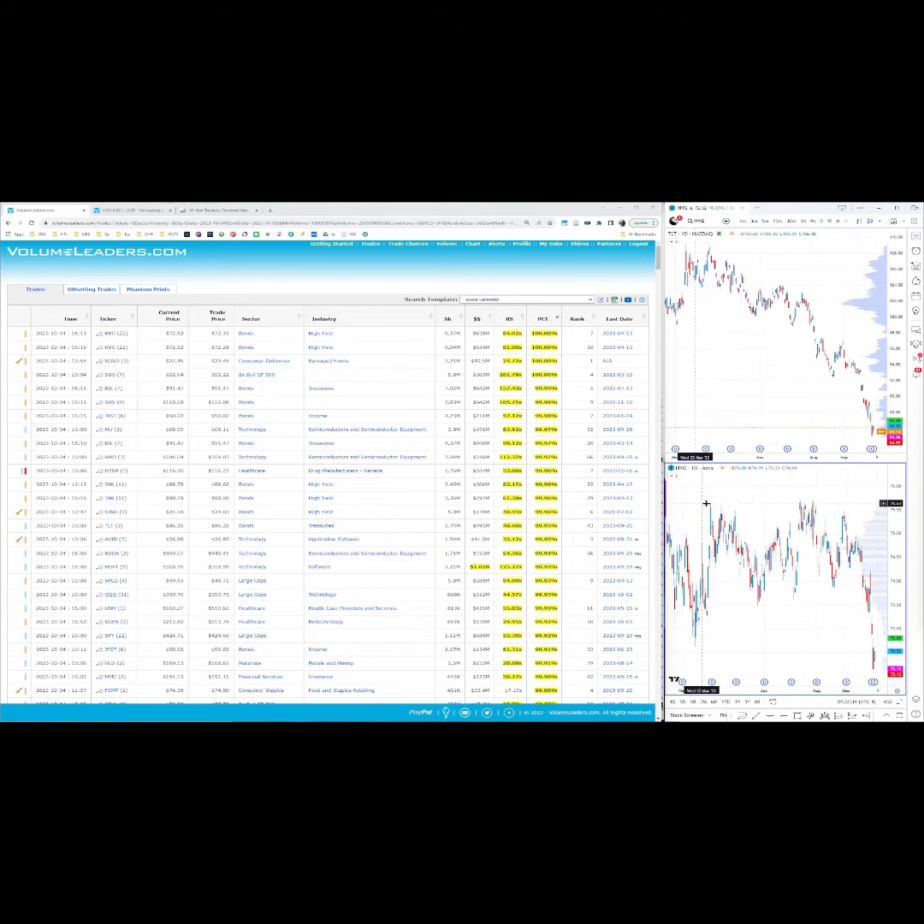
pyautogui.moveTo(106, 333)
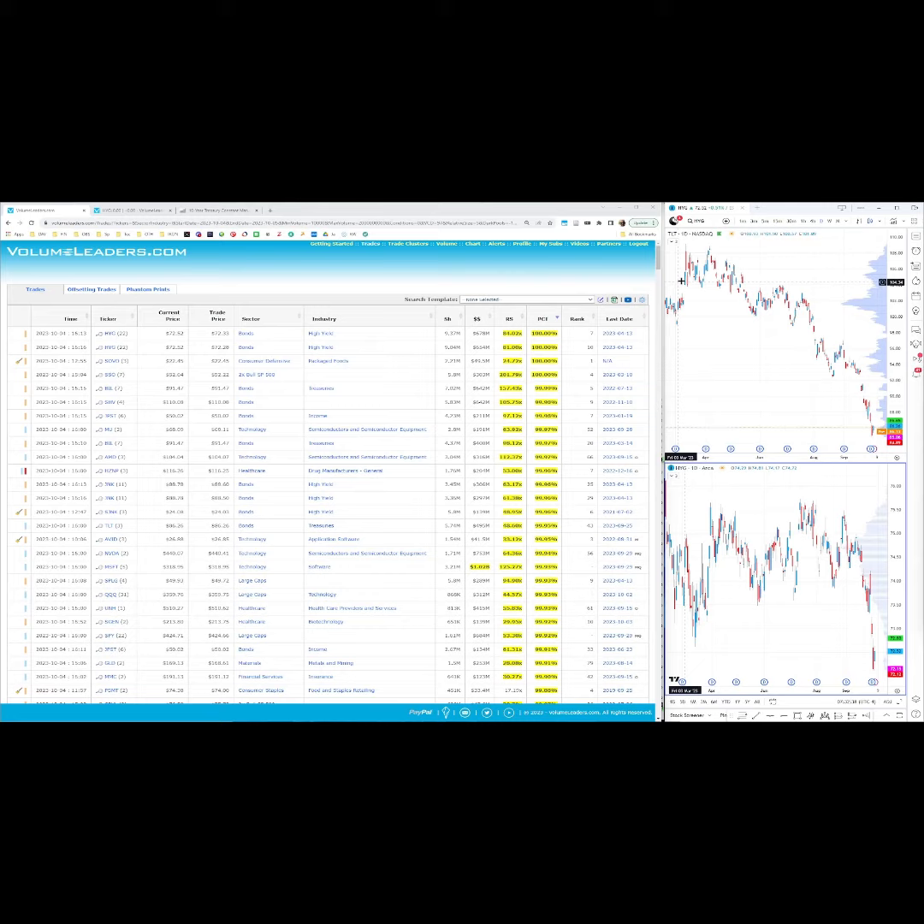
pyautogui.moveTo(776, 336)
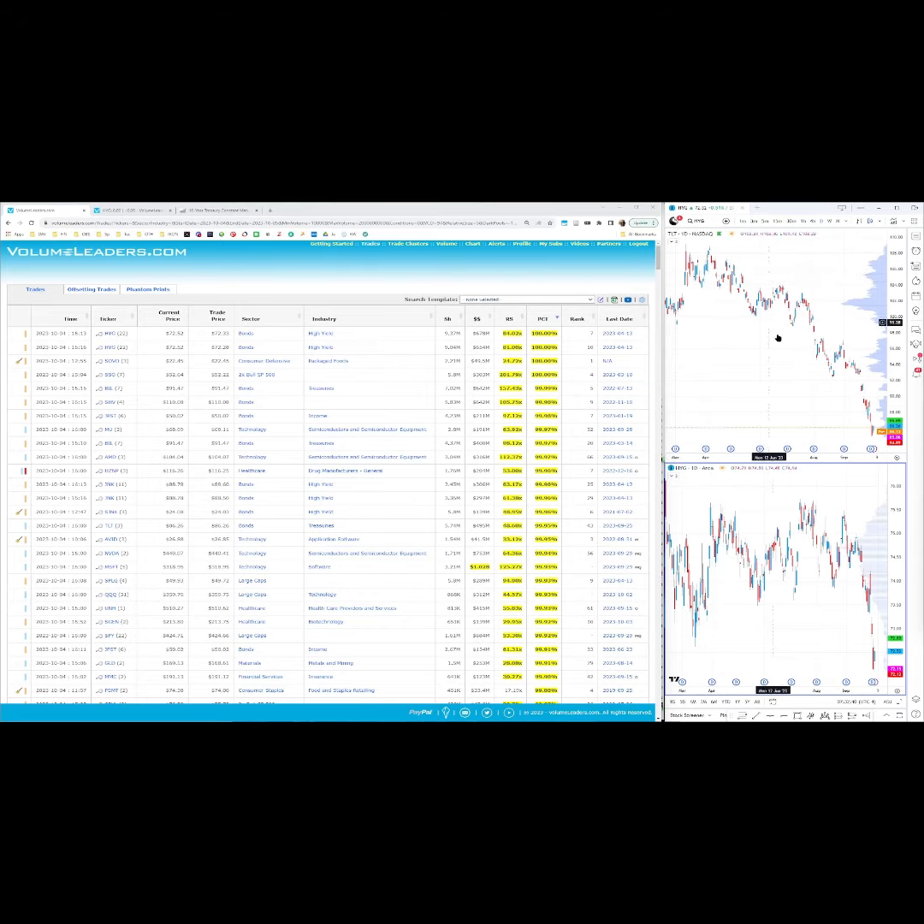
pyautogui.moveTo(776, 567)
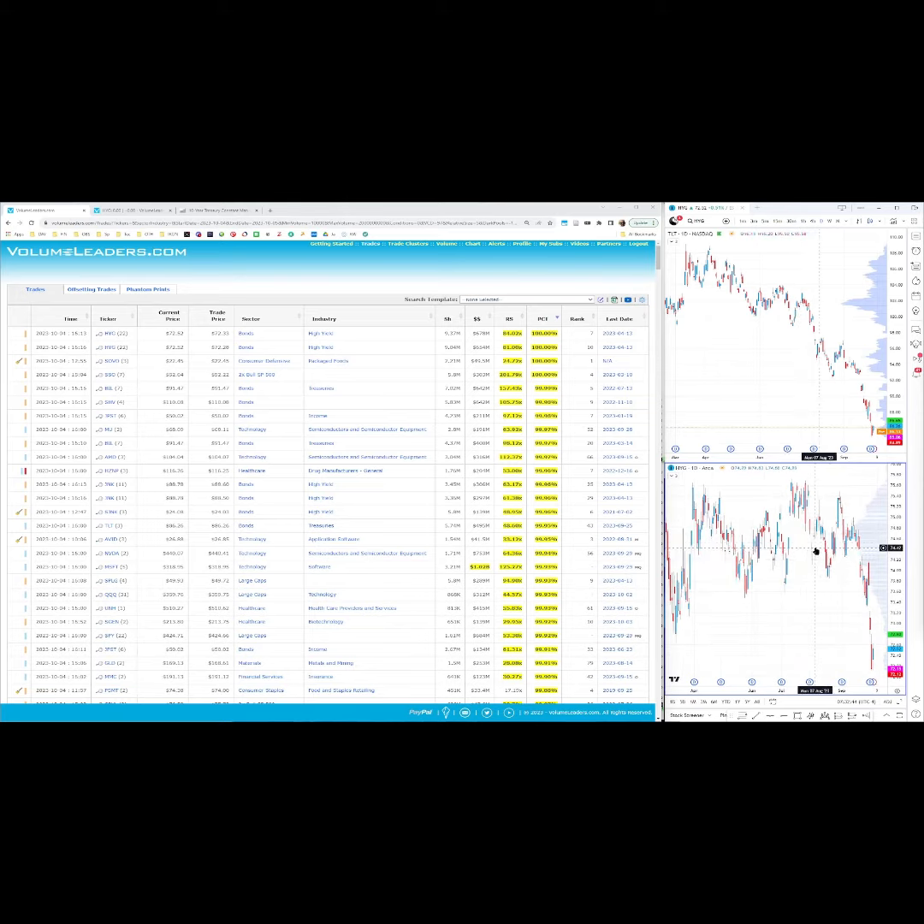
pyautogui.moveTo(886, 535)
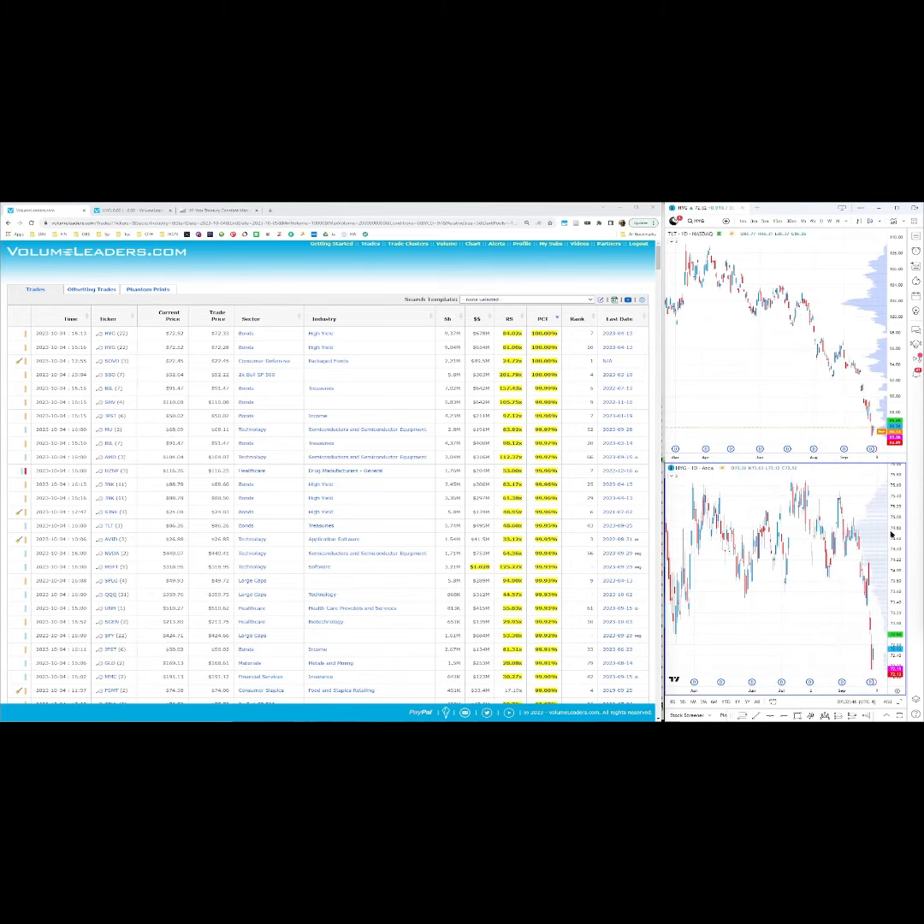
pyautogui.moveTo(798, 504)
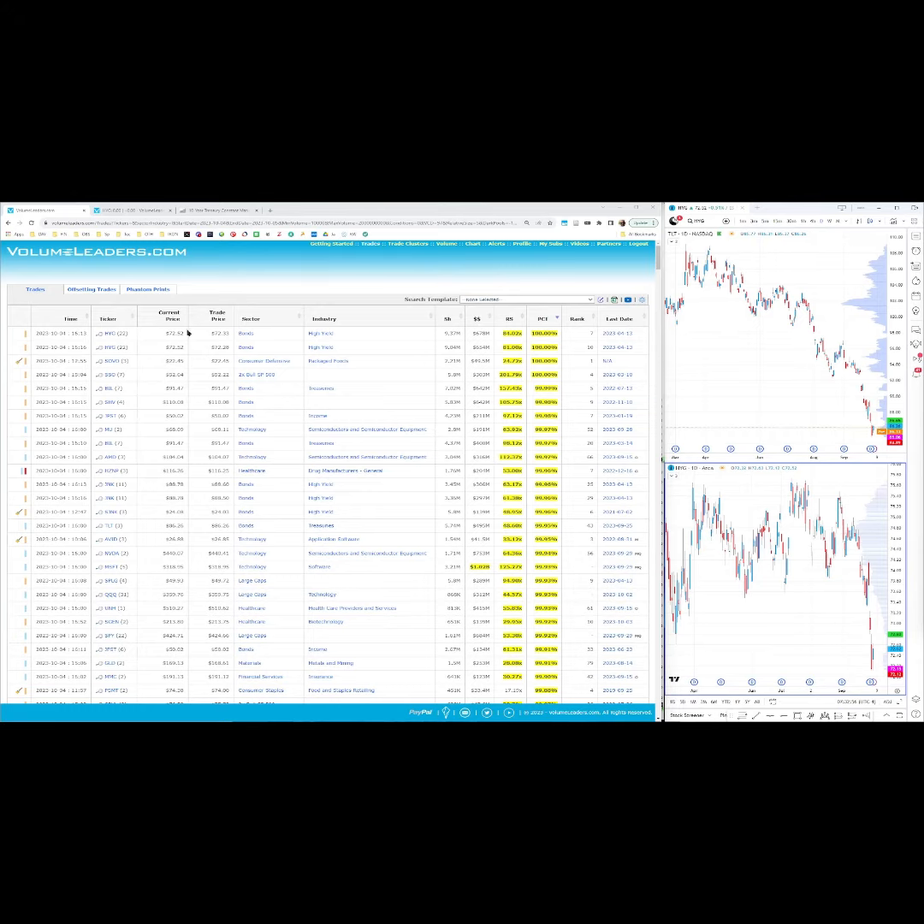
# Switch to FRED and view the T10Y2Y 10-Year minus 2-Year Treasury spread chart
pyautogui.click(218, 210)
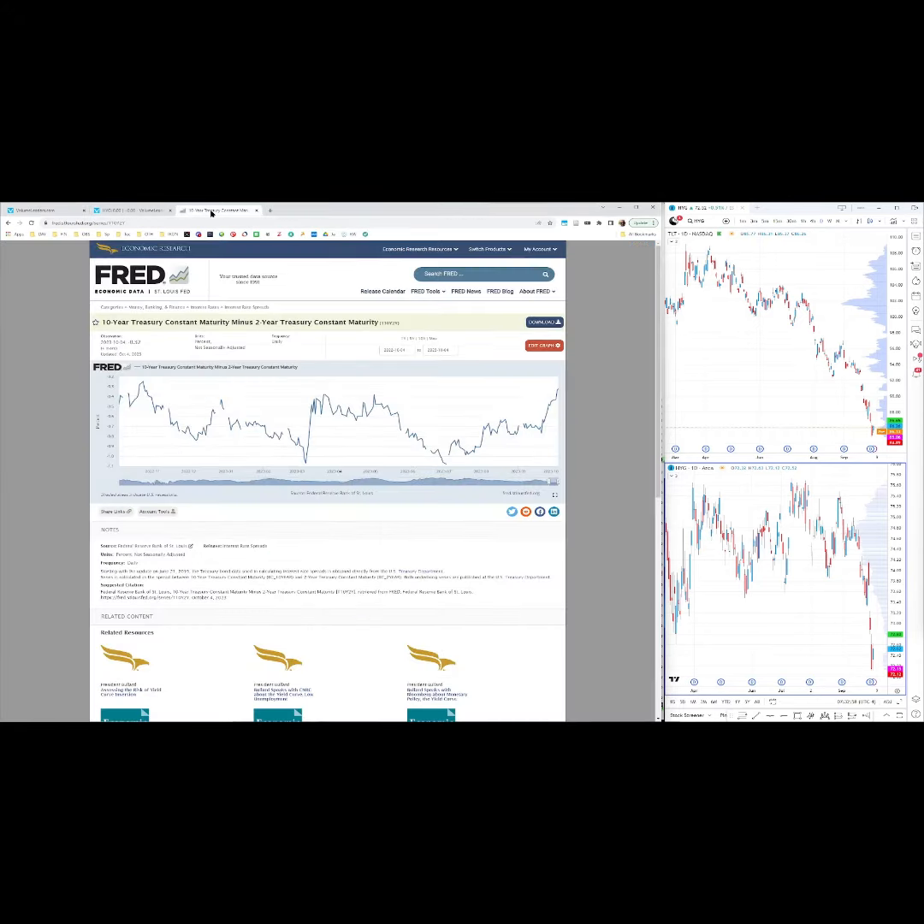
pyautogui.moveTo(294, 409)
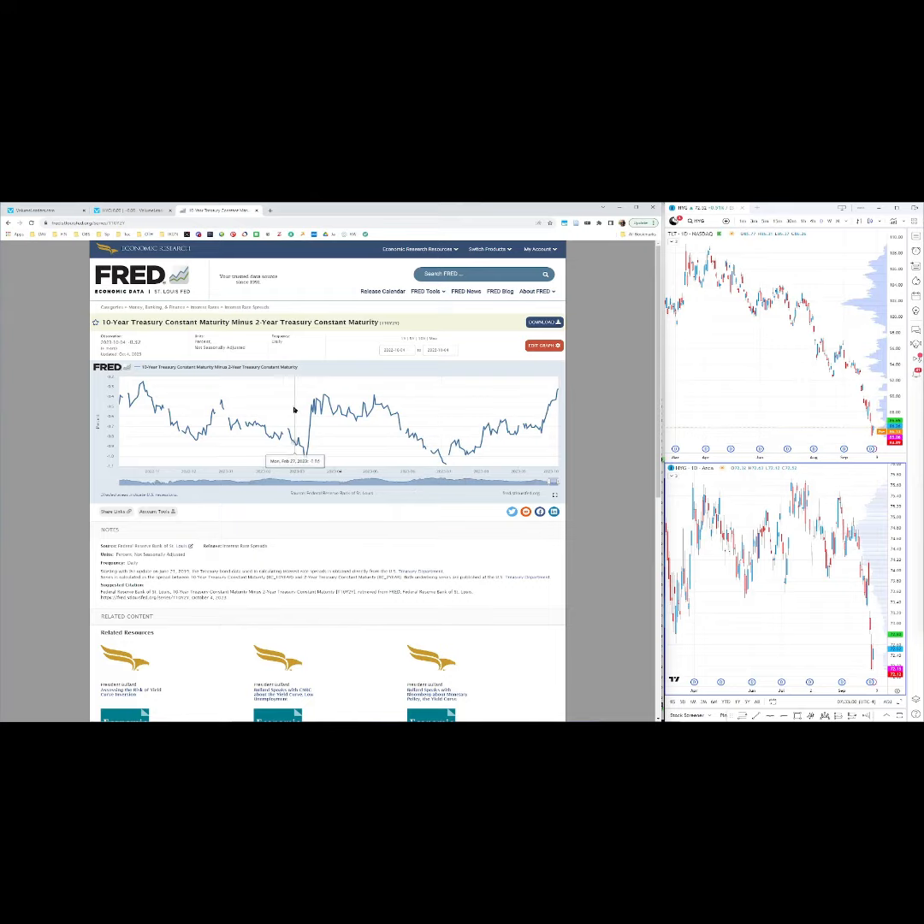
pyautogui.moveTo(224, 404)
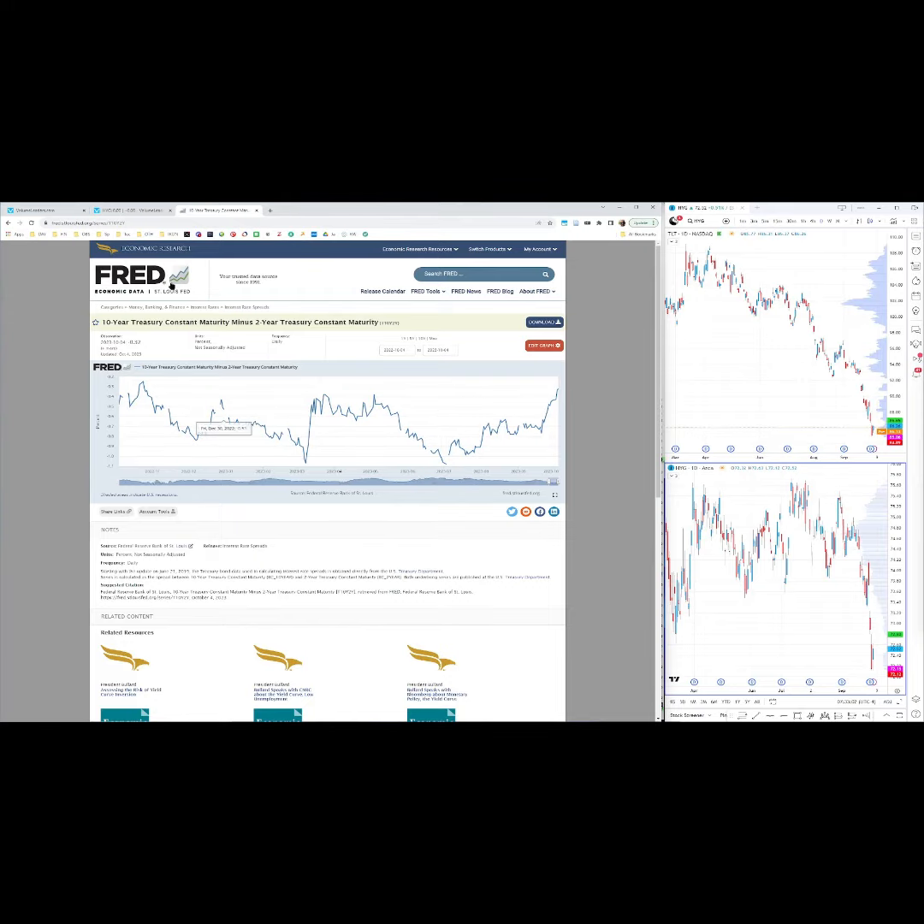
pyautogui.moveTo(330, 386)
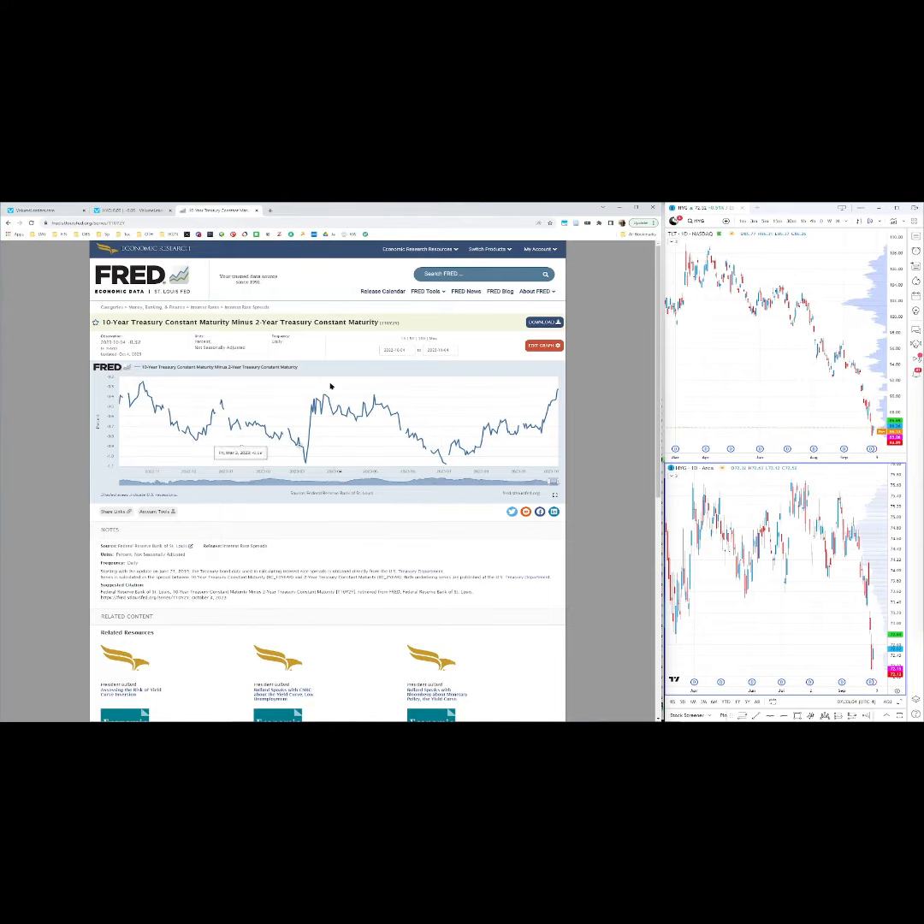
pyautogui.moveTo(214, 379)
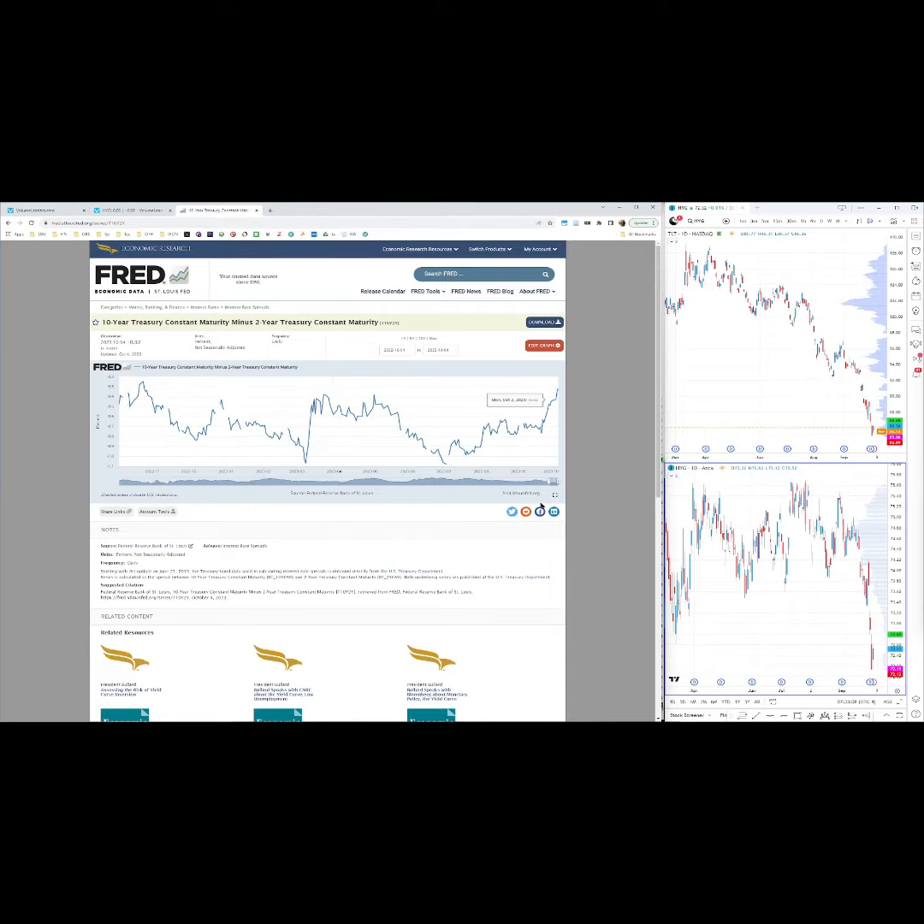
pyautogui.moveTo(462, 467)
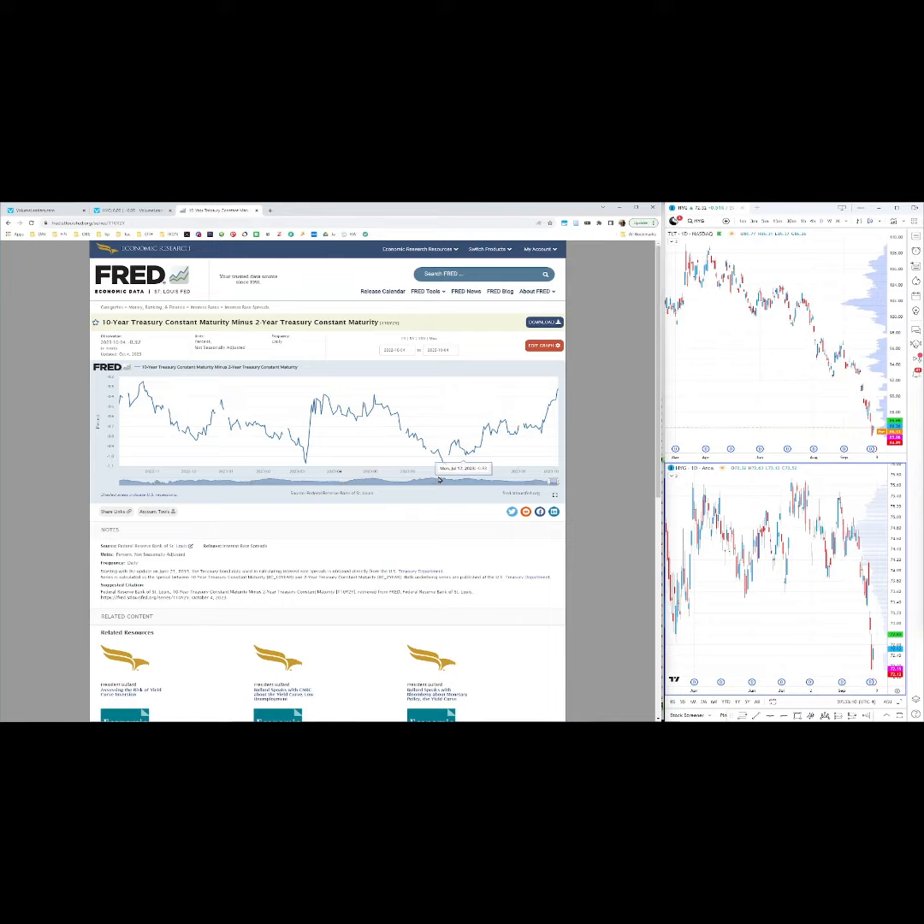
pyautogui.moveTo(505, 437)
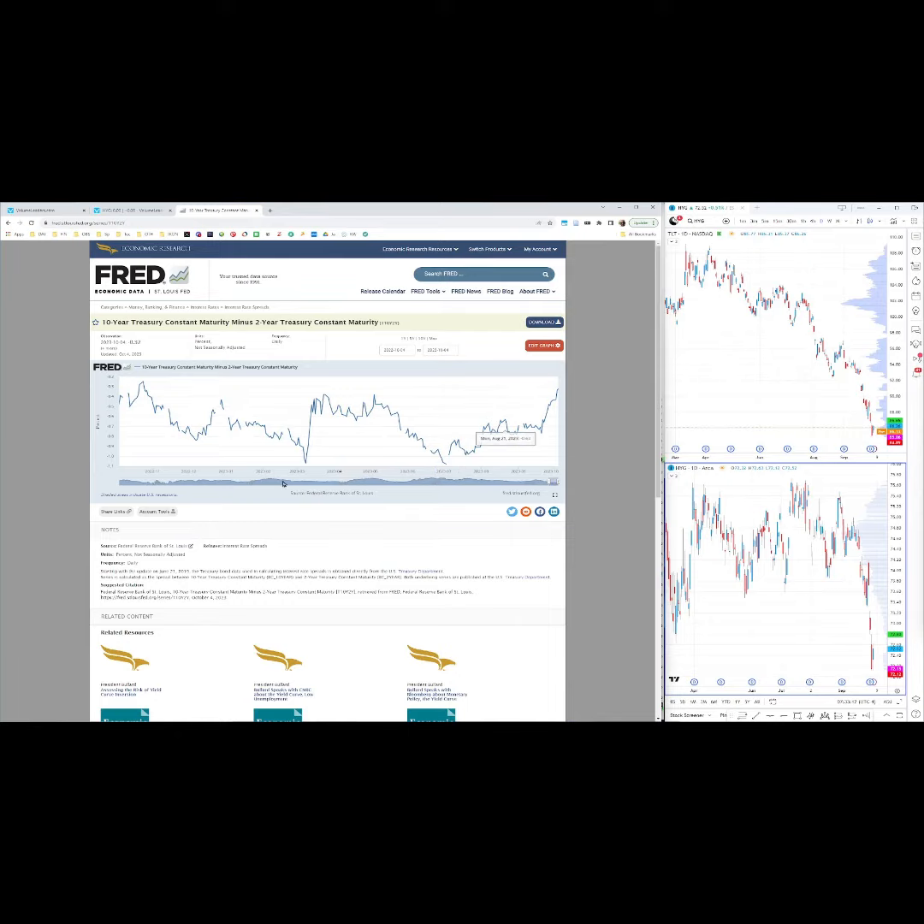
pyautogui.moveTo(474, 478)
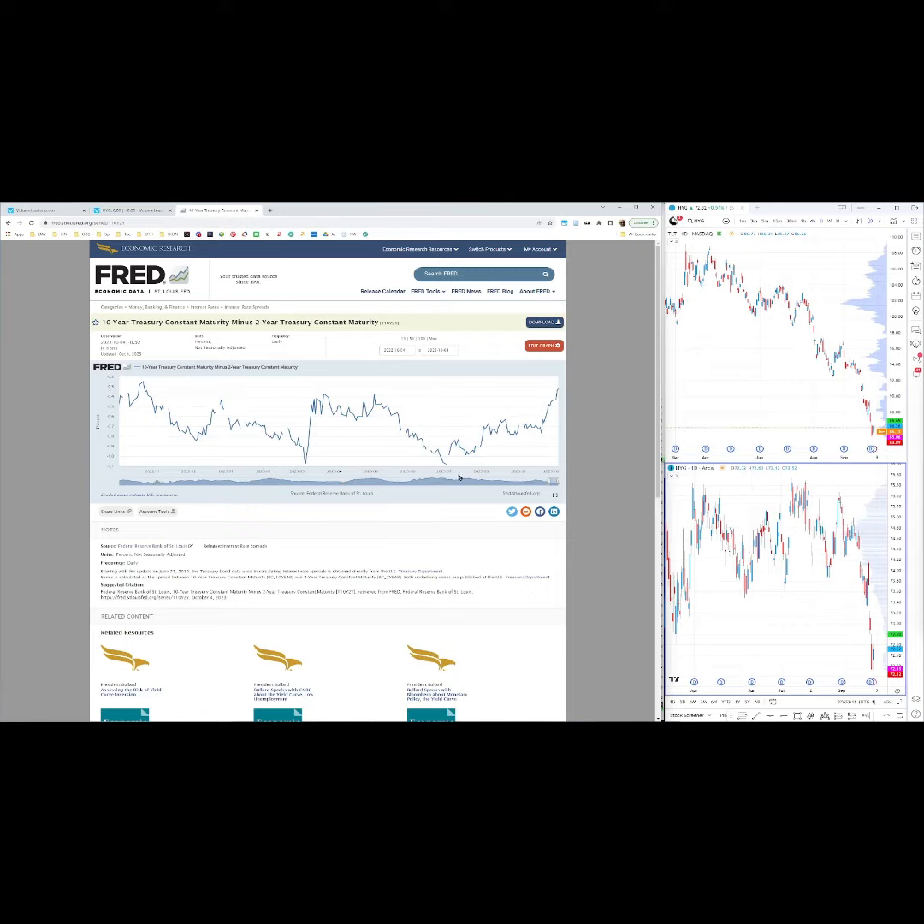
pyautogui.moveTo(483, 490)
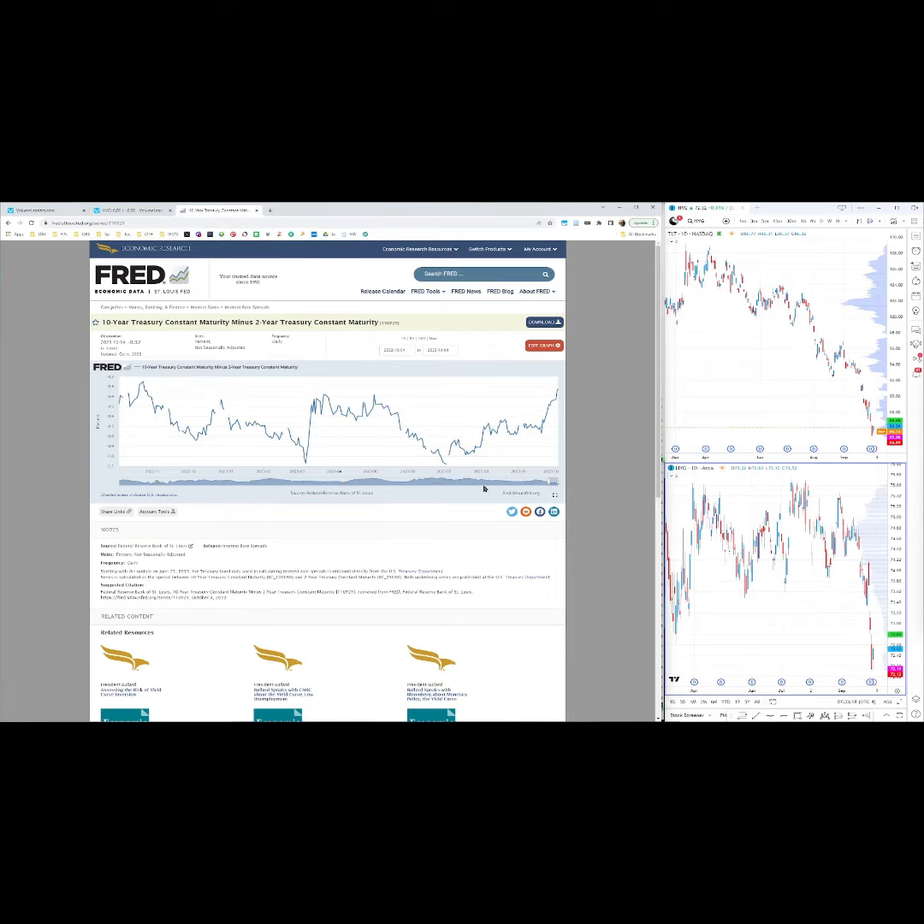
pyautogui.moveTo(553, 411)
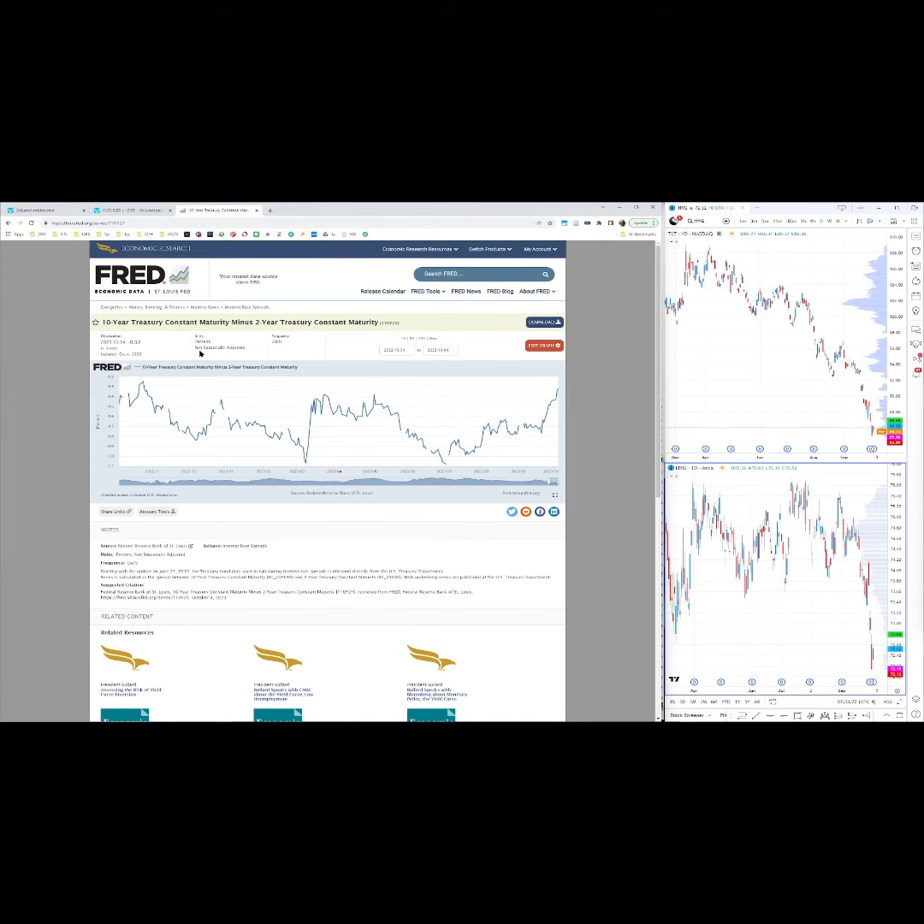
# Return to the VolumeLeaders trades table and open HYG's dark pool and sweep trades chart
pyautogui.click(47, 209)
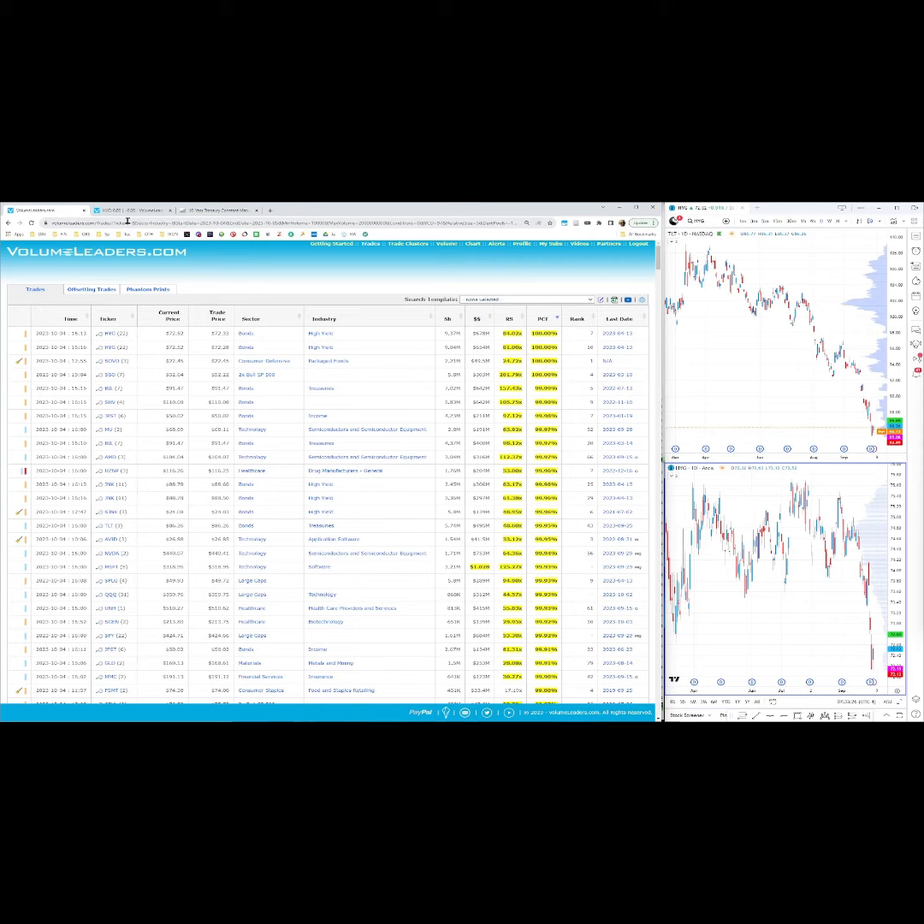
pyautogui.click(112, 333)
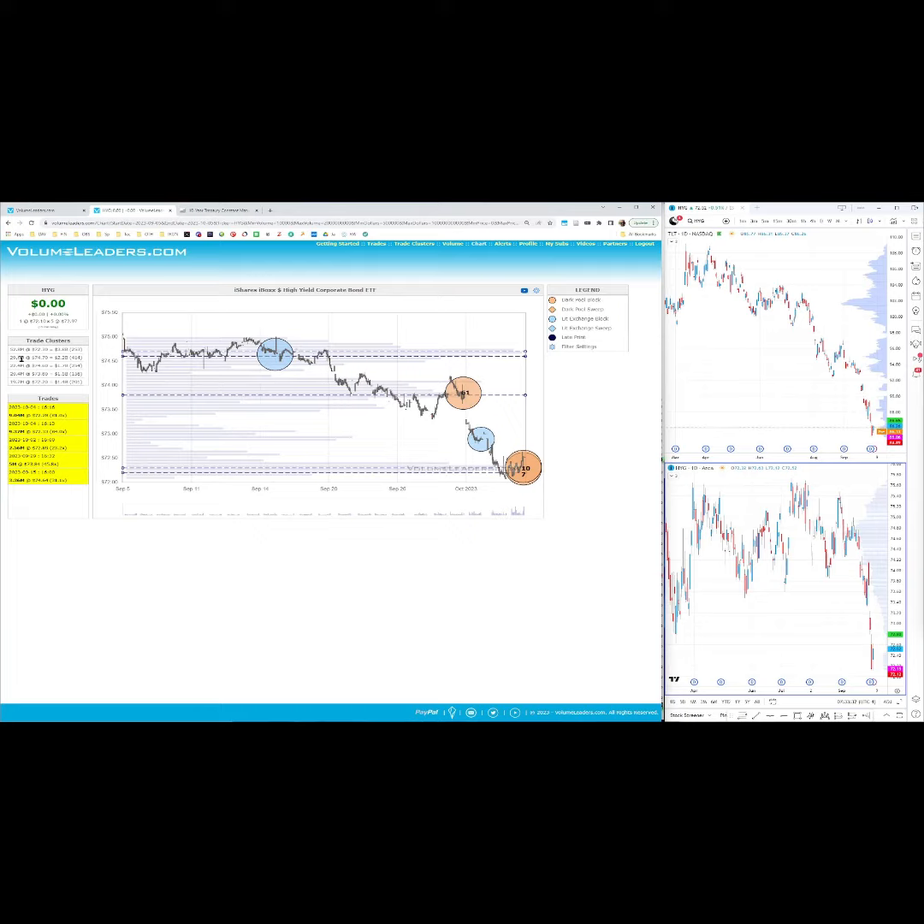
pyautogui.moveTo(523, 473)
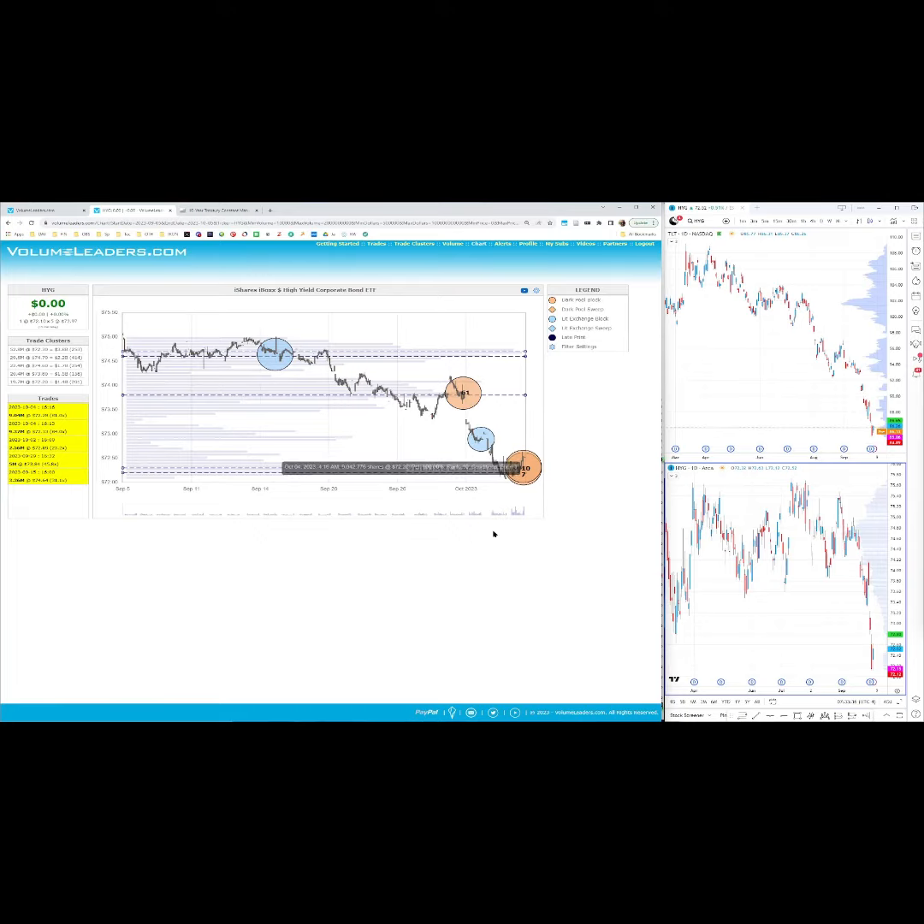
pyautogui.moveTo(492, 532)
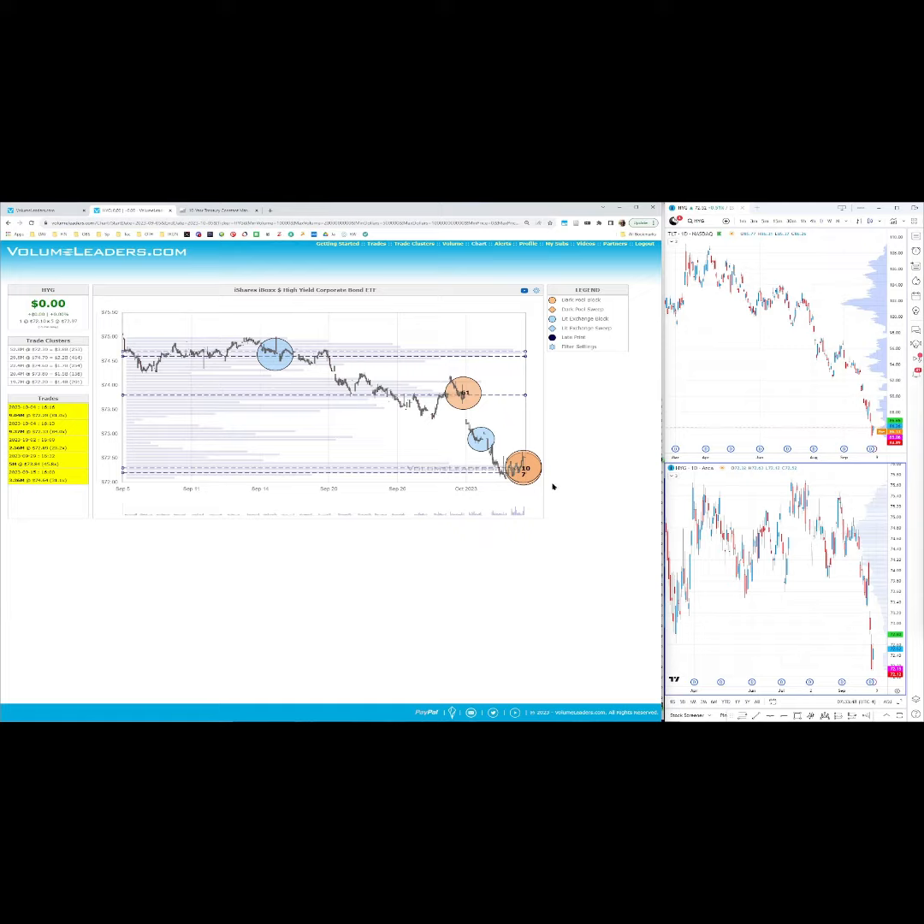
pyautogui.moveTo(533, 493)
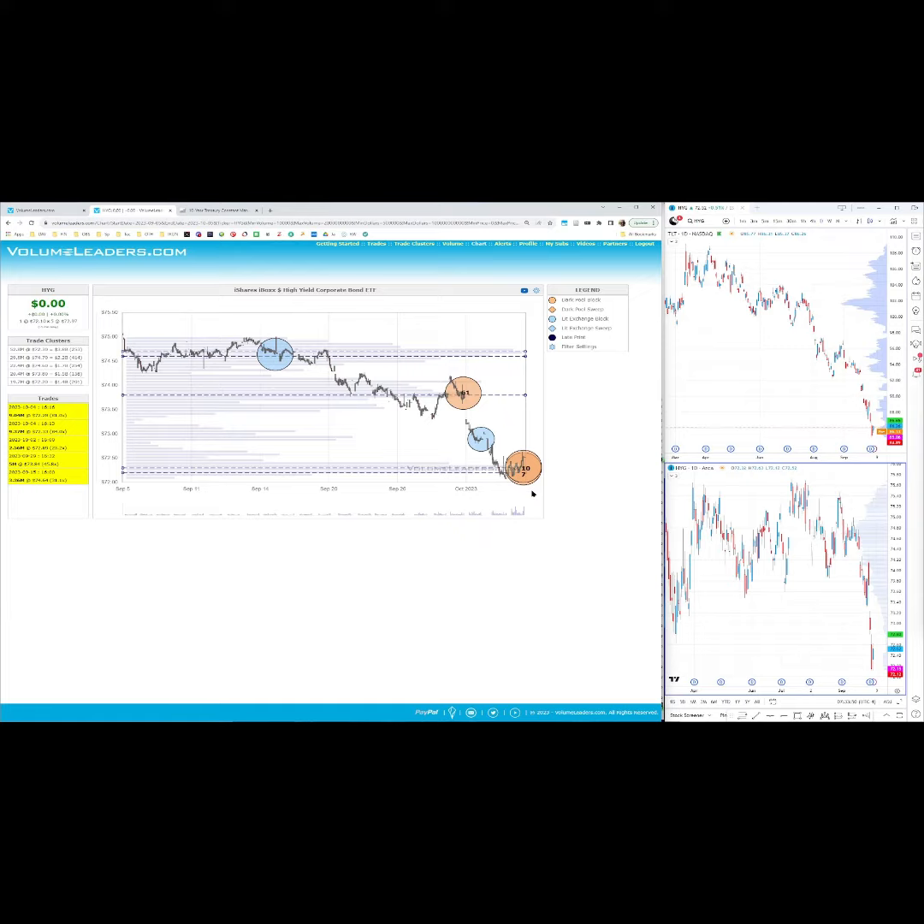
pyautogui.moveTo(537, 491)
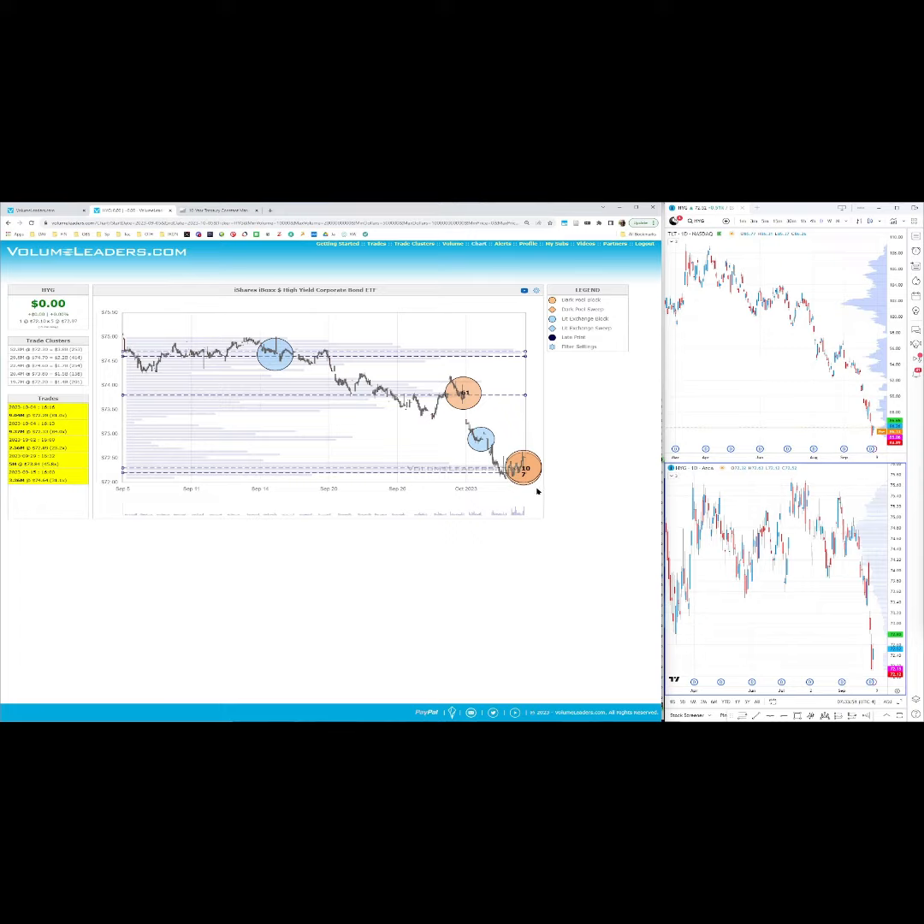
pyautogui.moveTo(553, 481)
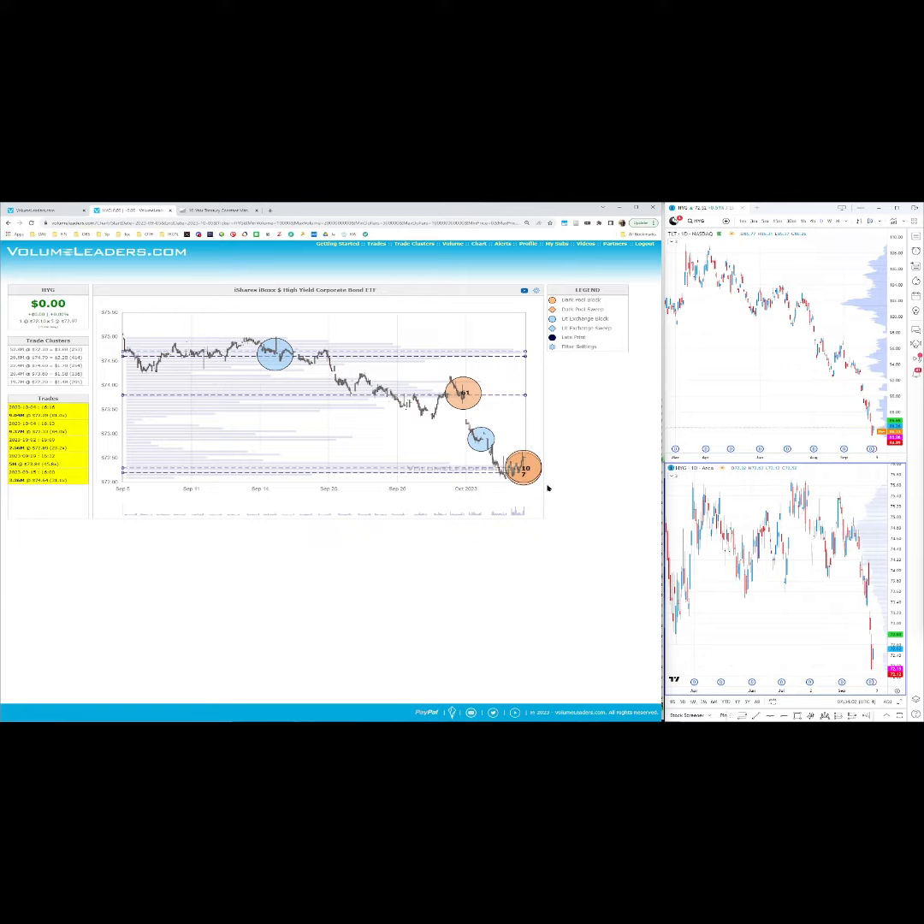
pyautogui.moveTo(549, 488)
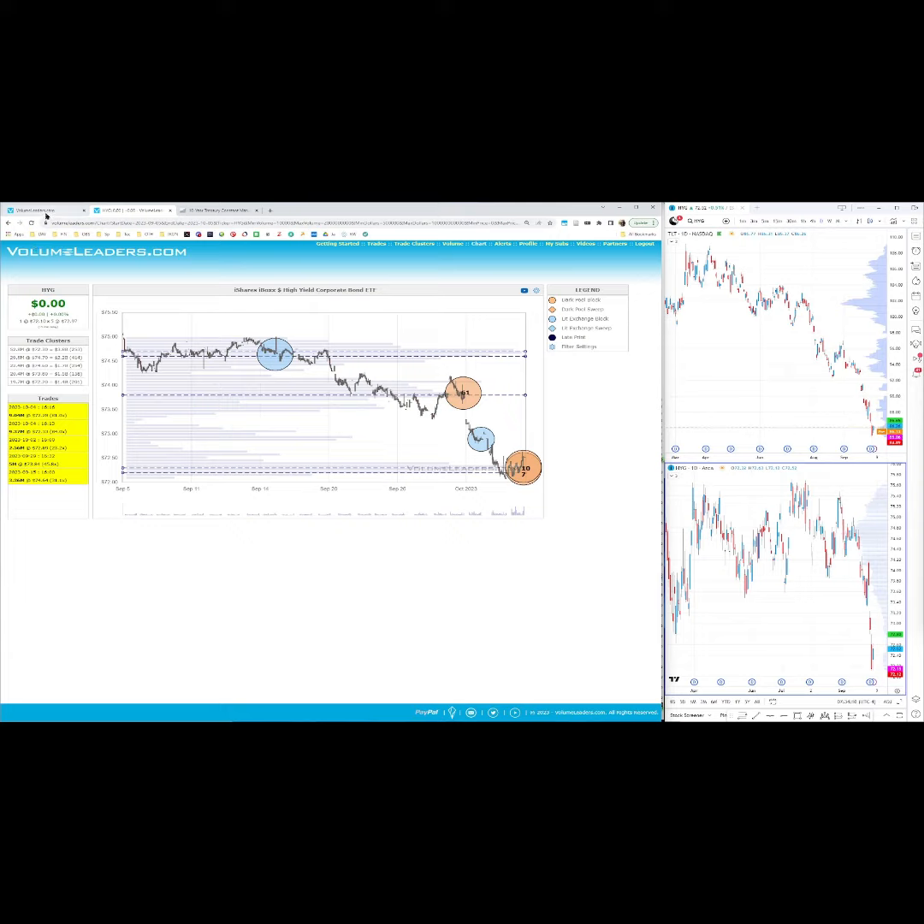
pyautogui.moveTo(43, 210)
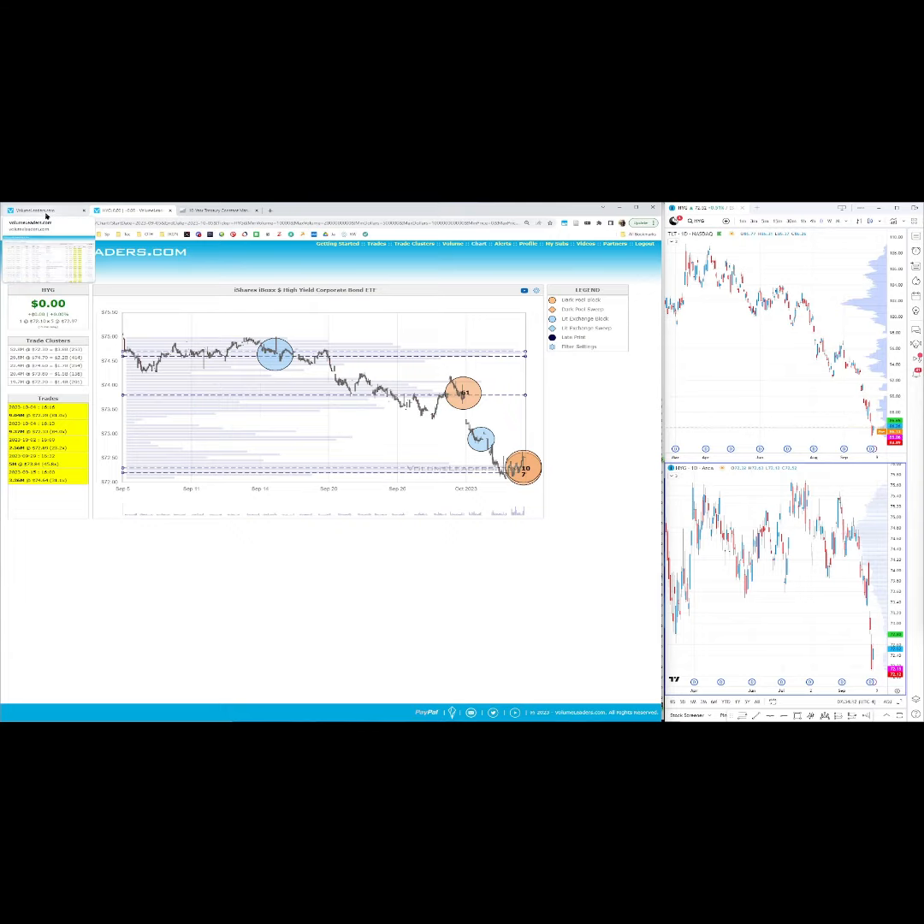